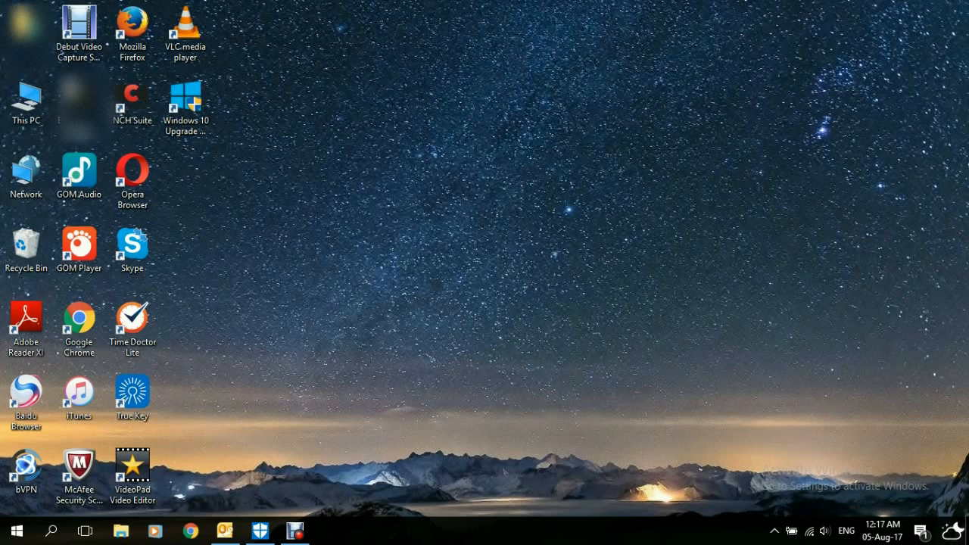
# Step: Check the System page confirming 64-bit Windows 10 Pro, then close it
pyautogui.click(25, 97)
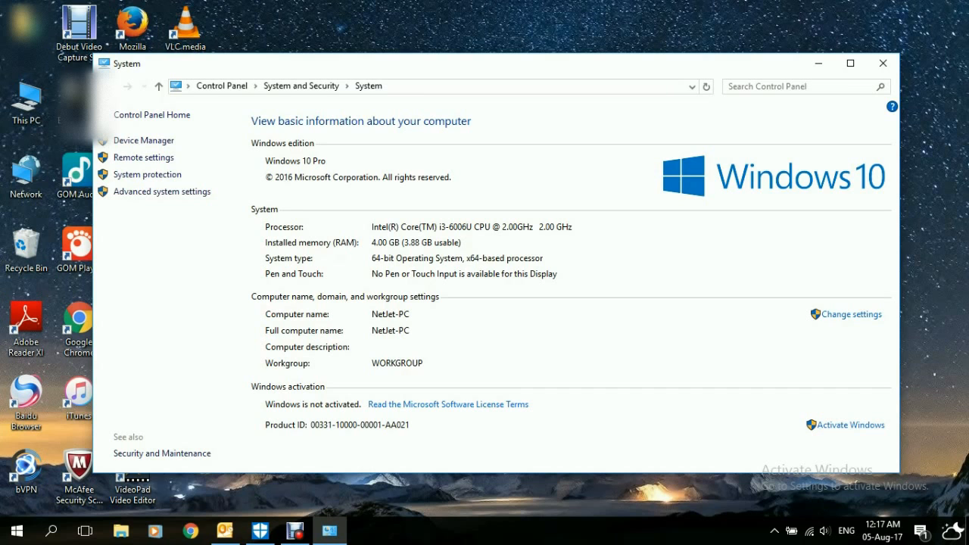
pyautogui.click(882, 63)
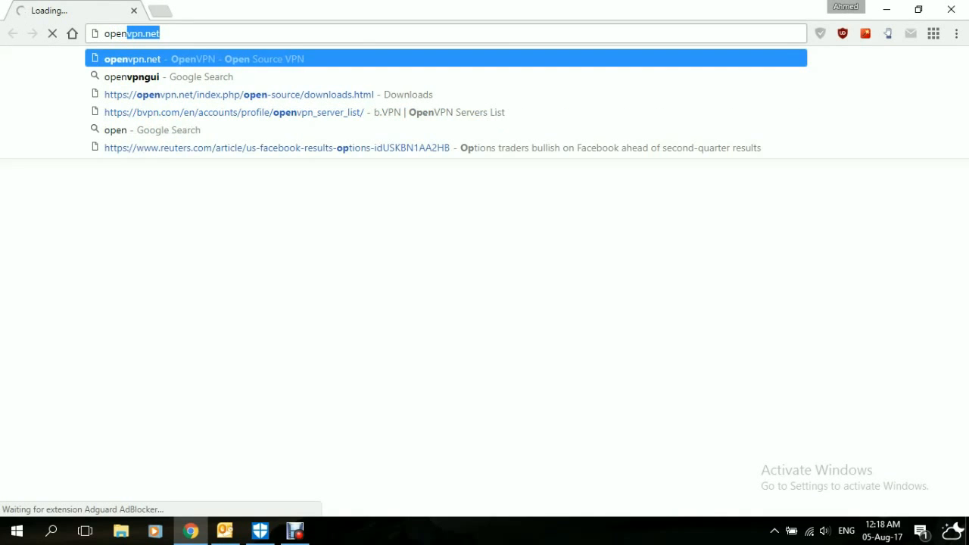
# Step: Search Google for 'openvpn gui' and reach the OpenVPN Downloads page
pyautogui.write('openvpn gui')
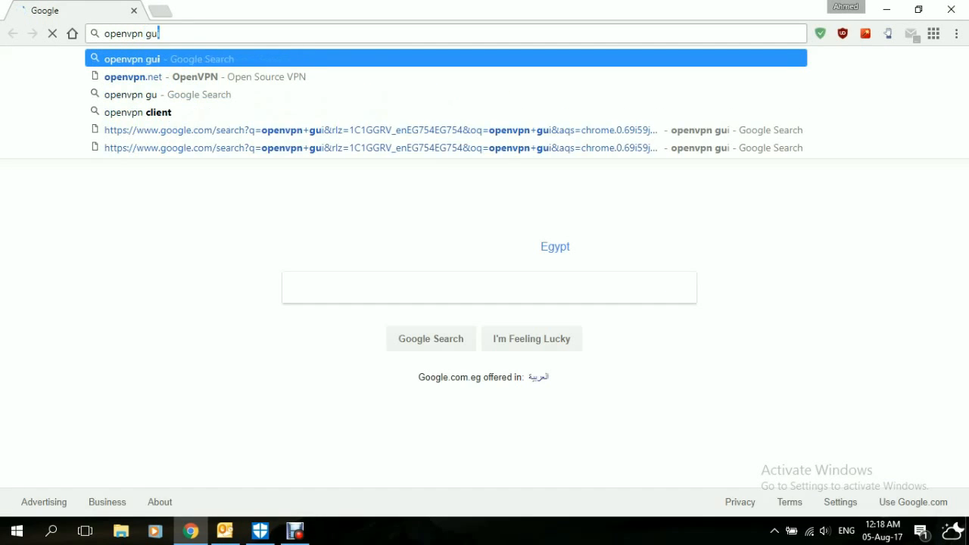
pyautogui.click(146, 57)
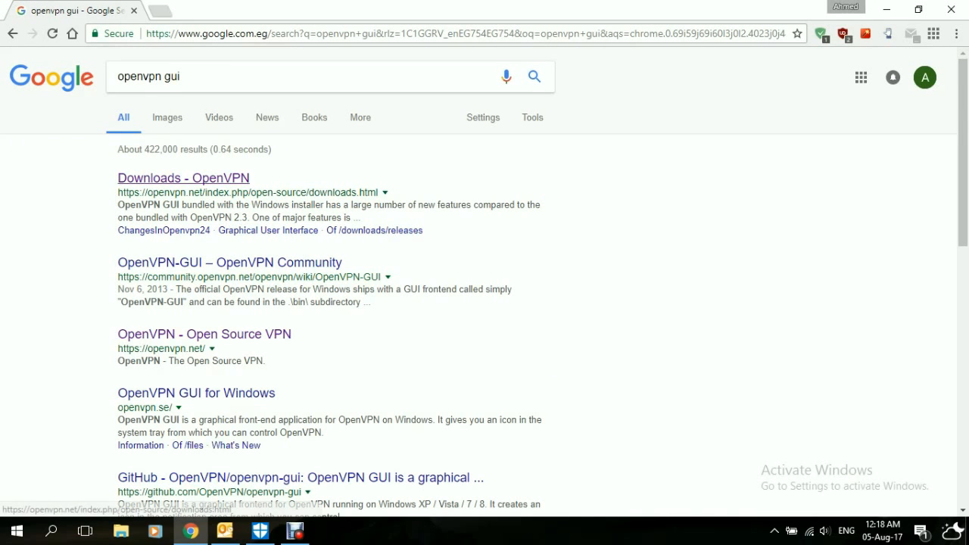
pyautogui.click(182, 177)
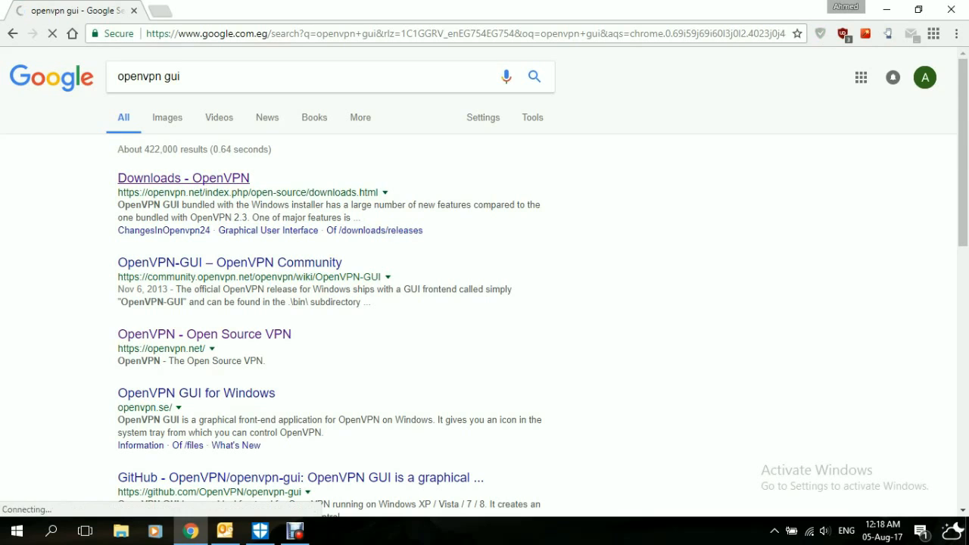
pyautogui.click(182, 178)
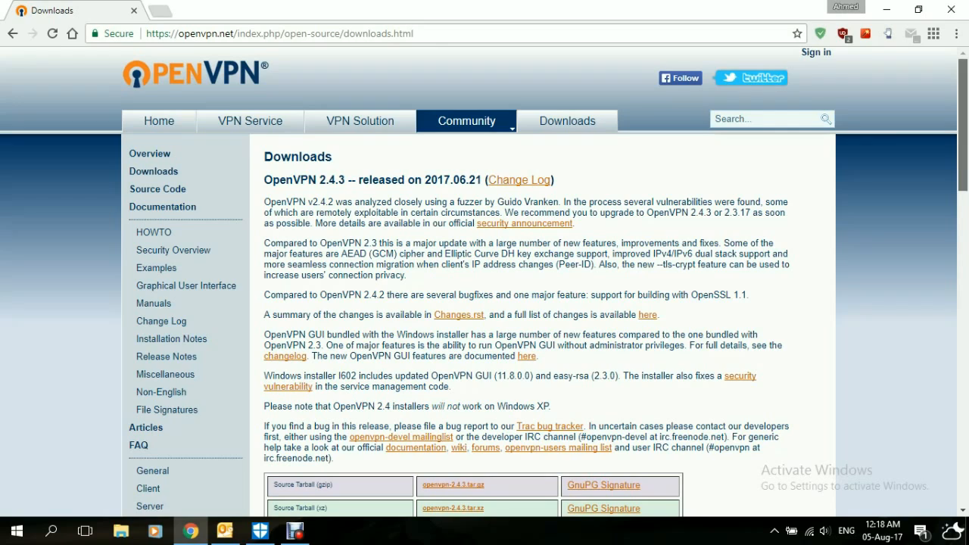
# Step: Download the OpenVPN 2.3.17 64-bit Windows Vista-and-later installer and launch it
pyautogui.scroll(-3)
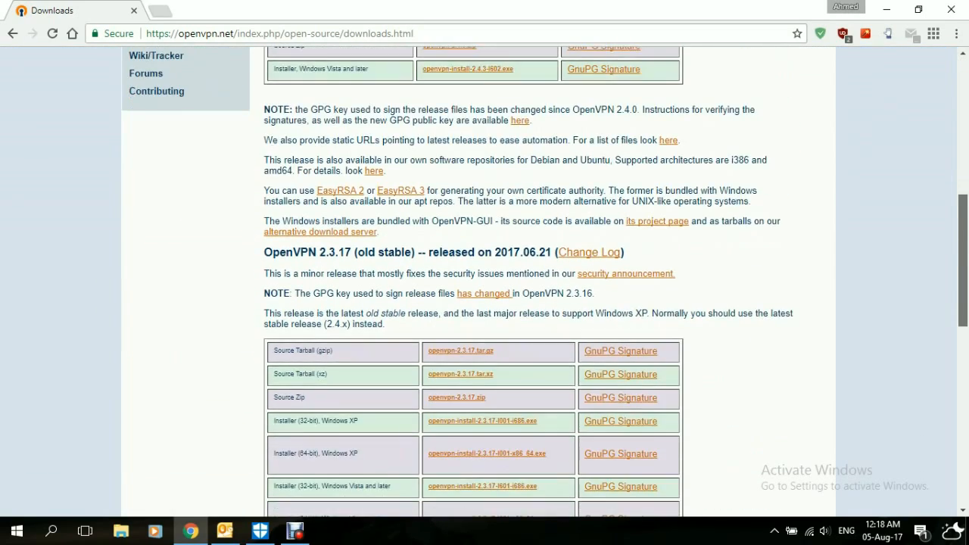
pyautogui.scroll(-3)
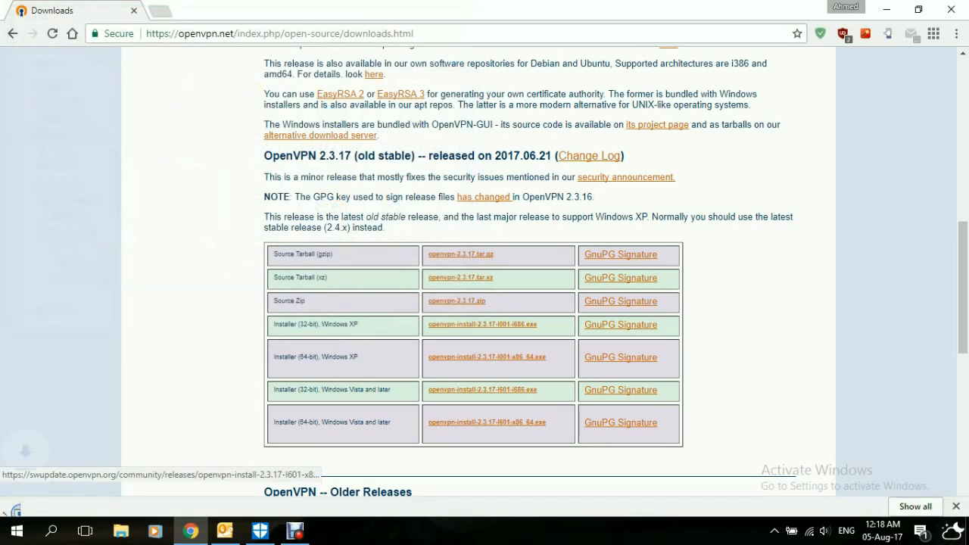
pyautogui.click(491, 422)
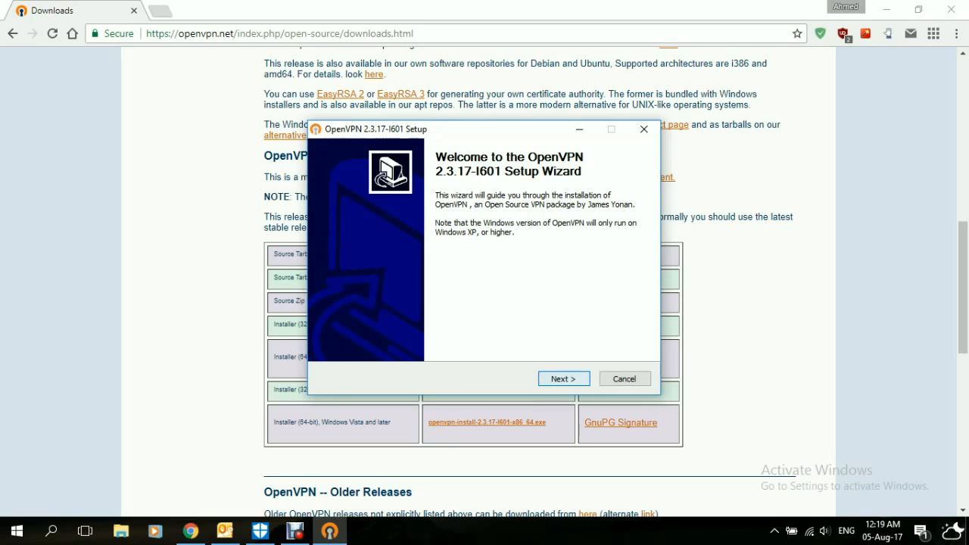
# Step: Install OpenVPN 2.3.17 with default components into C:\Program Files\OpenVPN
pyautogui.click(563, 379)
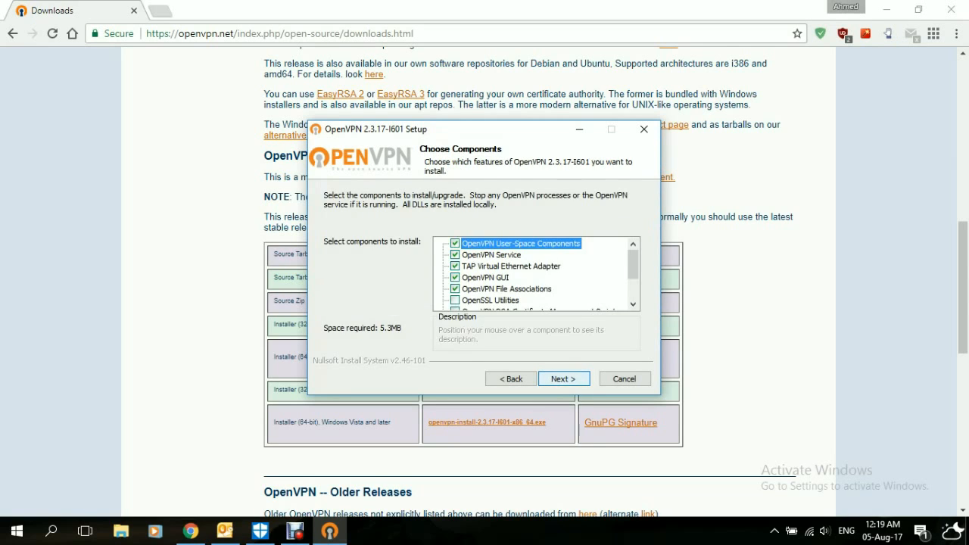
pyautogui.click(563, 378)
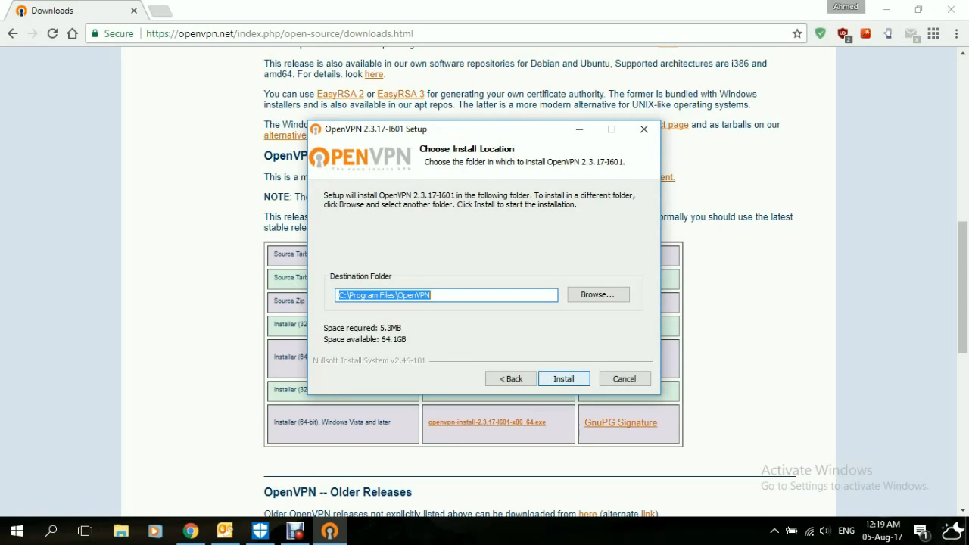
pyautogui.click(563, 378)
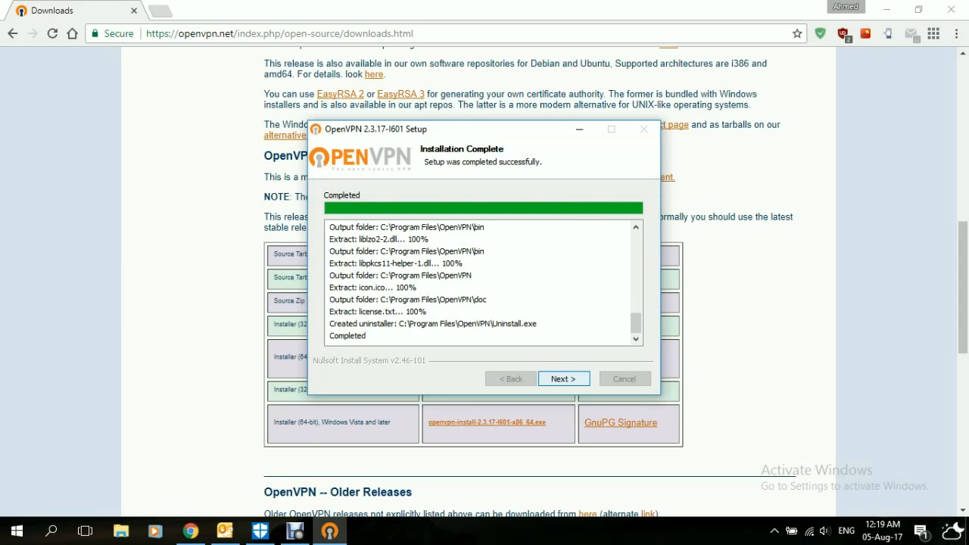
pyautogui.click(563, 379)
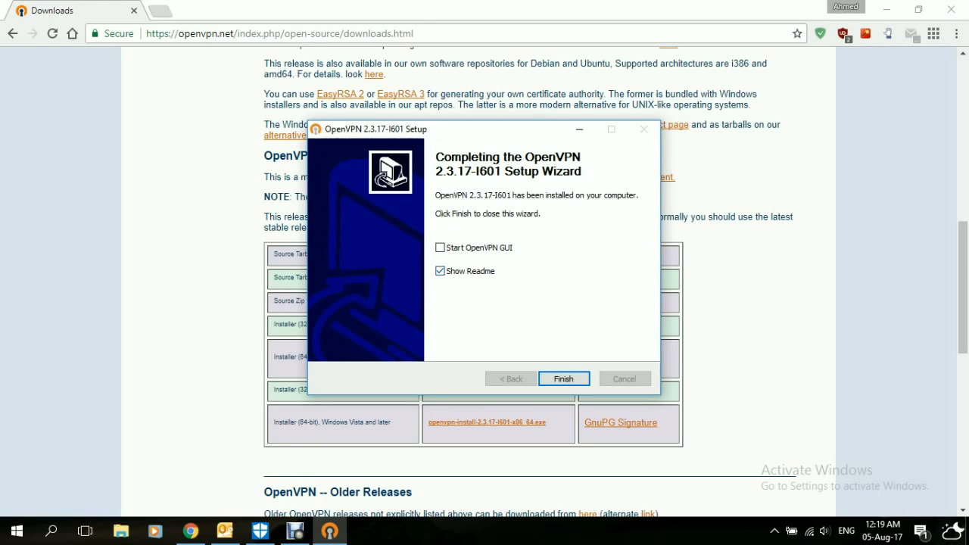
# Step: Finish setup with Show Readme unchecked and Start OpenVPN GUI checked
pyautogui.click(441, 271)
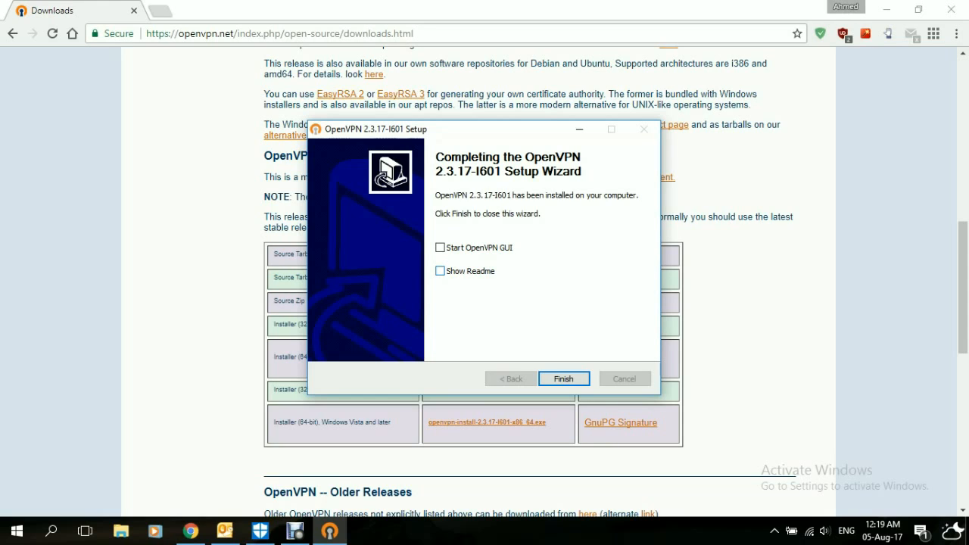
pyautogui.click(439, 248)
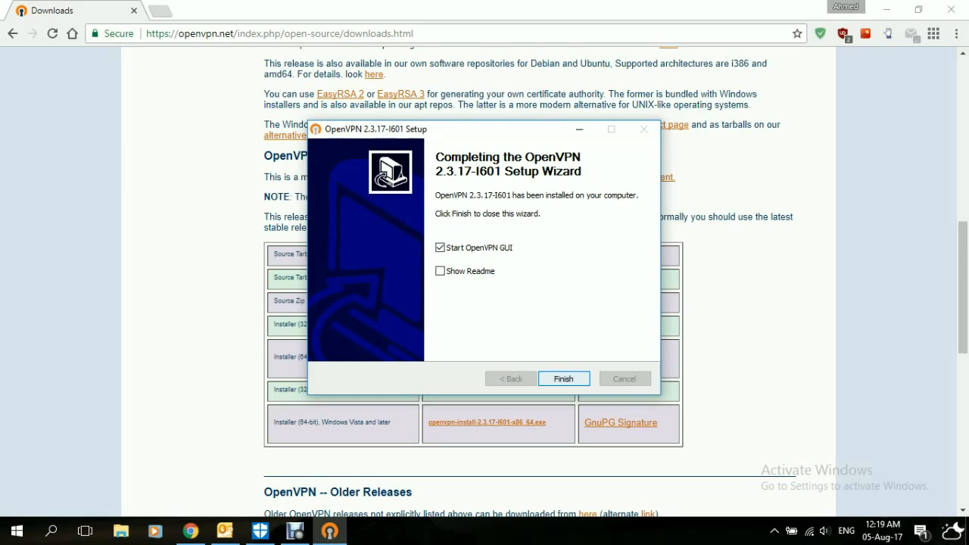
pyautogui.click(563, 379)
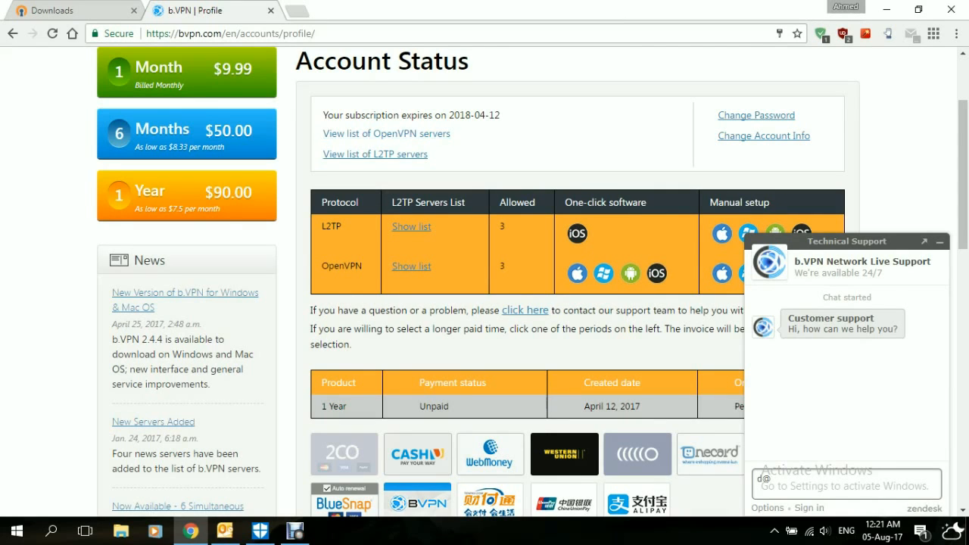
# Step: Generate the Germany-Frankfurt UDP TUN config file from b.VPN's server list and save it to Downloads
pyautogui.click(385, 133)
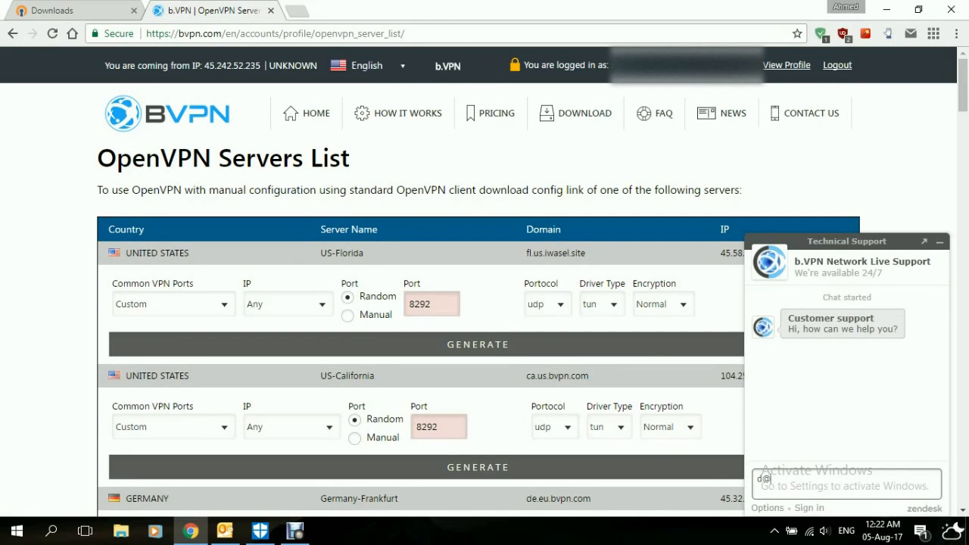
pyautogui.click(939, 241)
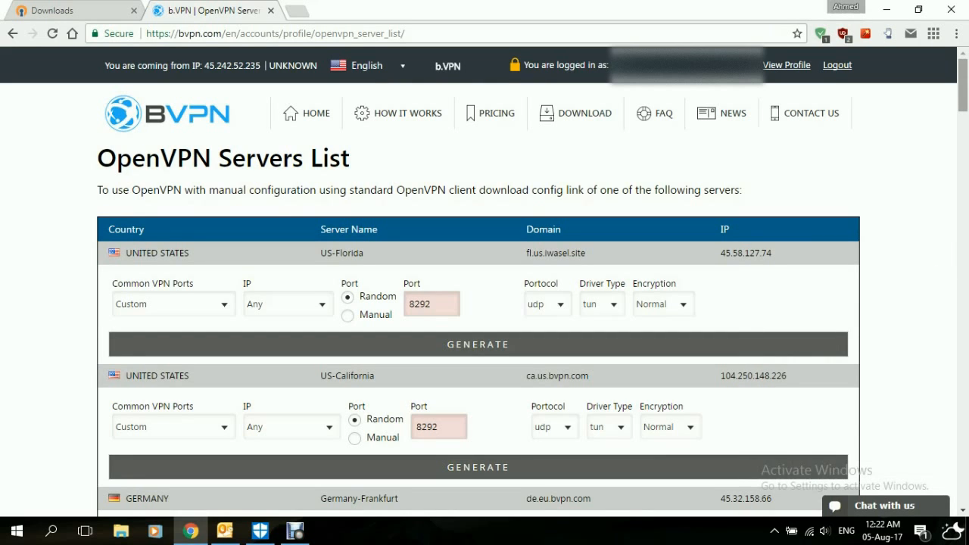
pyautogui.scroll(-3)
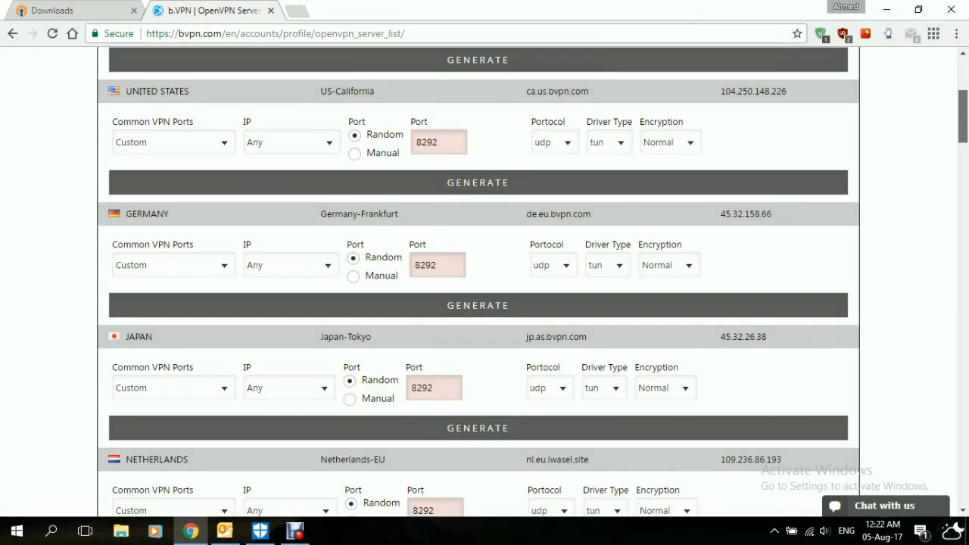
pyautogui.scroll(-3)
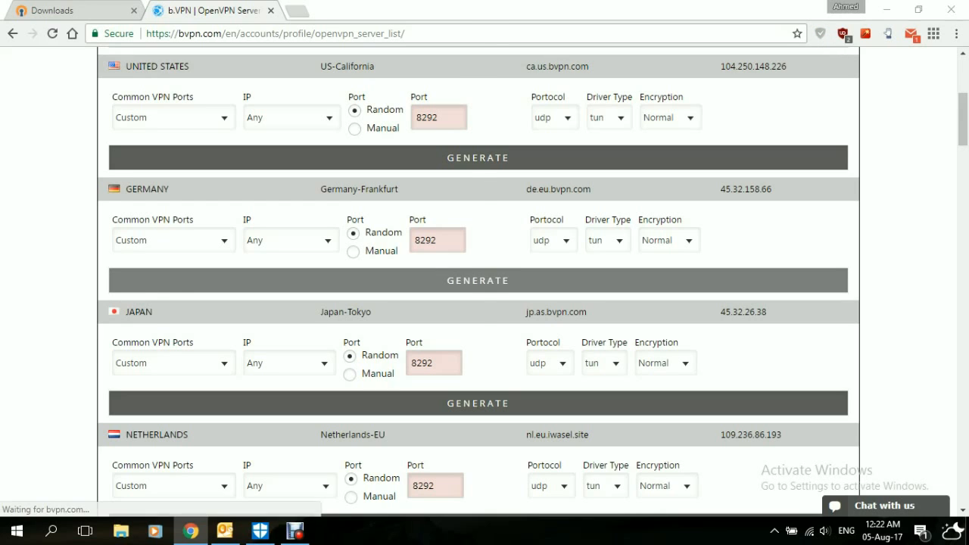
pyautogui.click(479, 280)
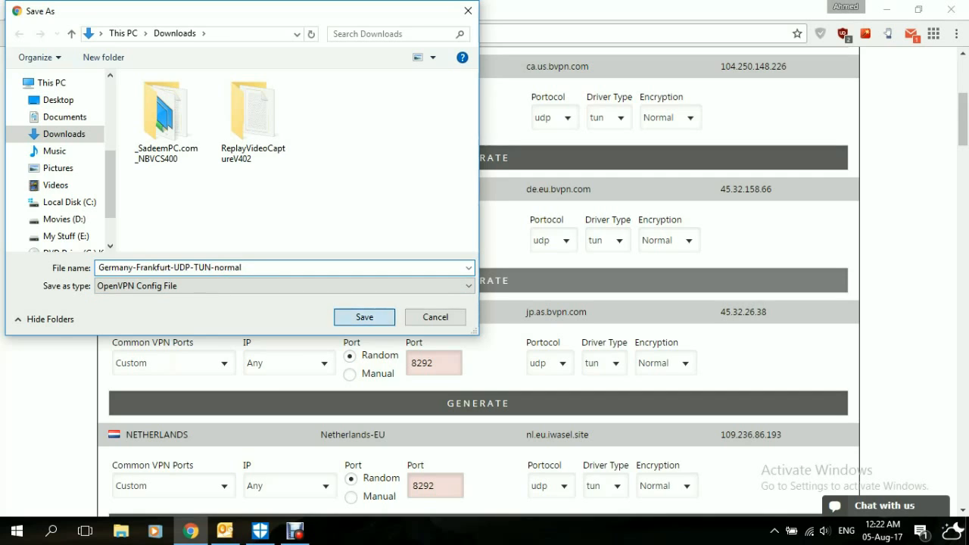
pyautogui.click(363, 316)
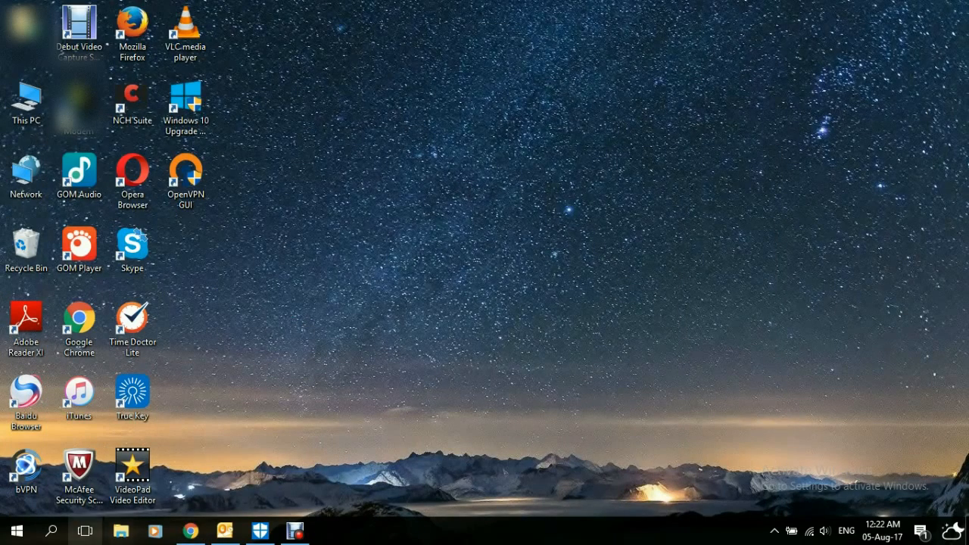
# Step: Cut the Germany-Frankfurt-UDP-TUN-normal config file from the Downloads folder
pyautogui.click(120, 530)
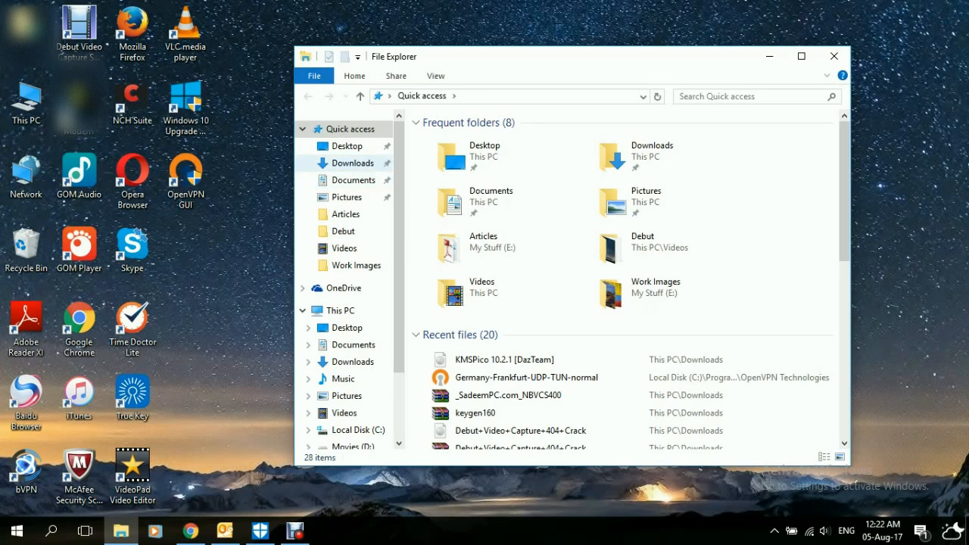
pyautogui.click(355, 163)
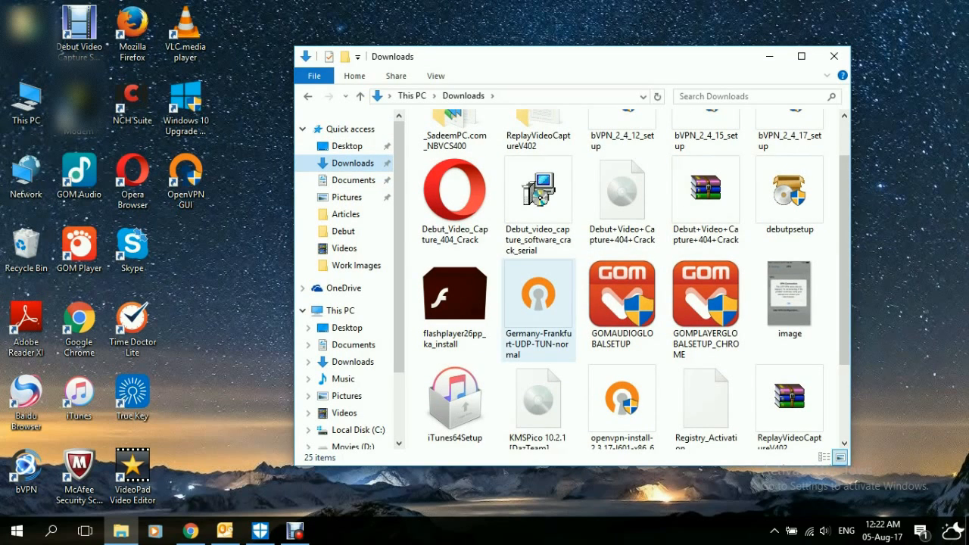
pyautogui.rightClick(538, 296)
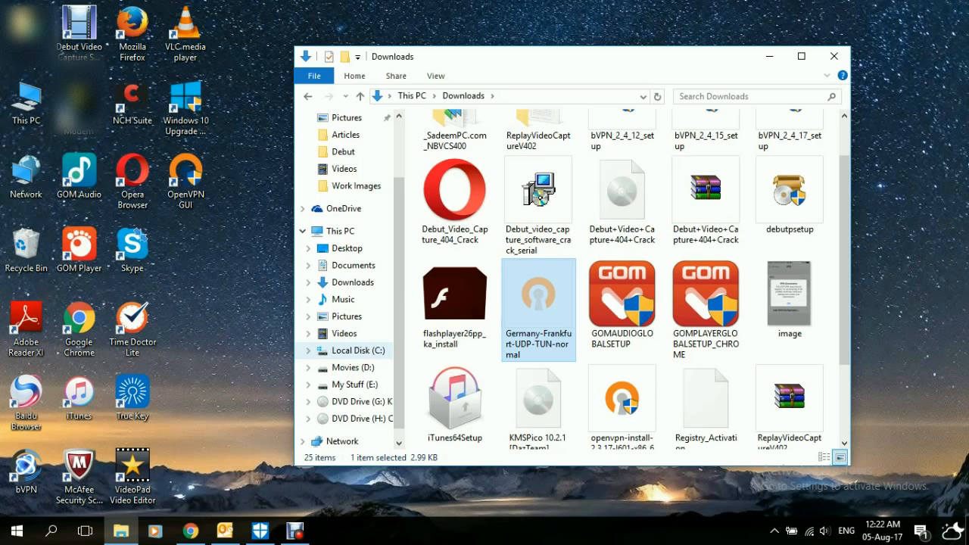
# Step: Paste the config file into C:\Program Files\OpenVPN\config with administrator permission, then close Explorer
pyautogui.click(358, 351)
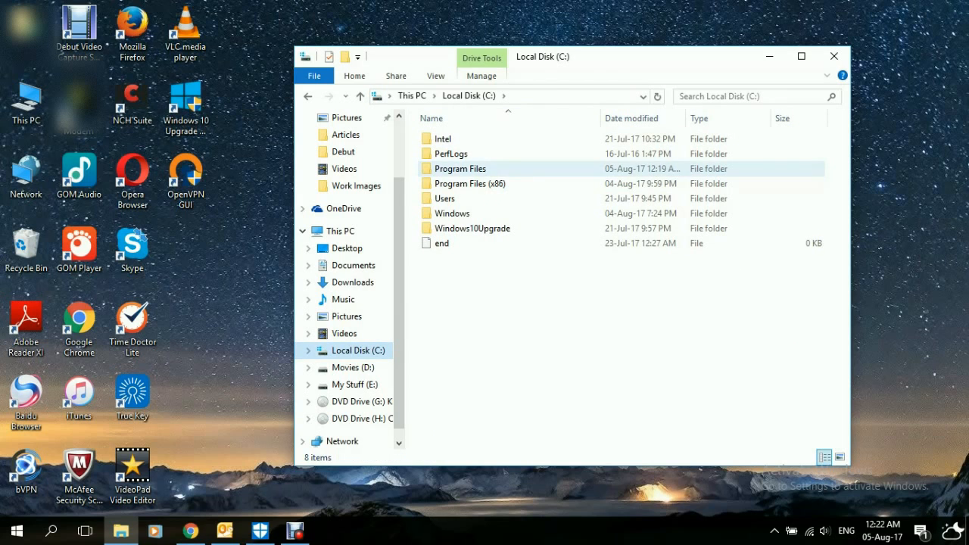
pyautogui.doubleClick(458, 168)
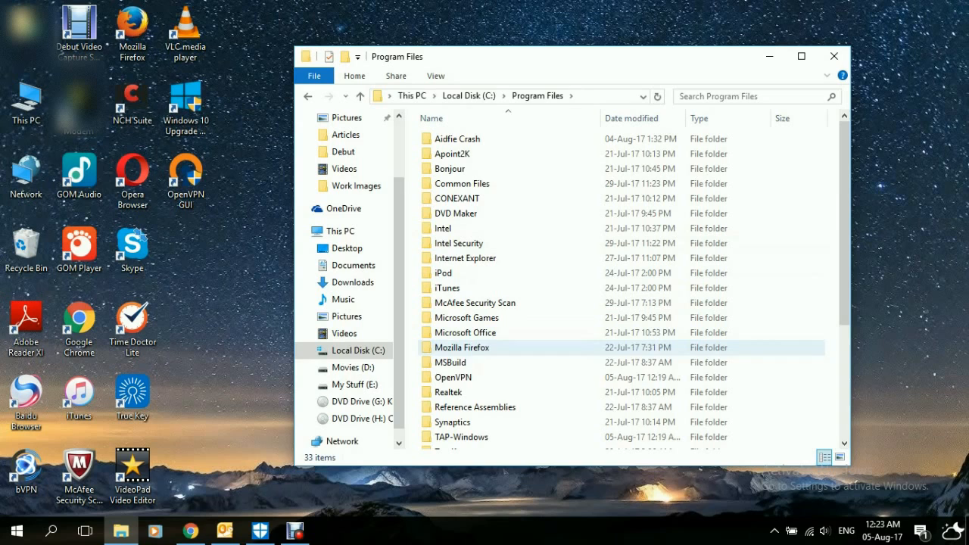
pyautogui.doubleClick(454, 377)
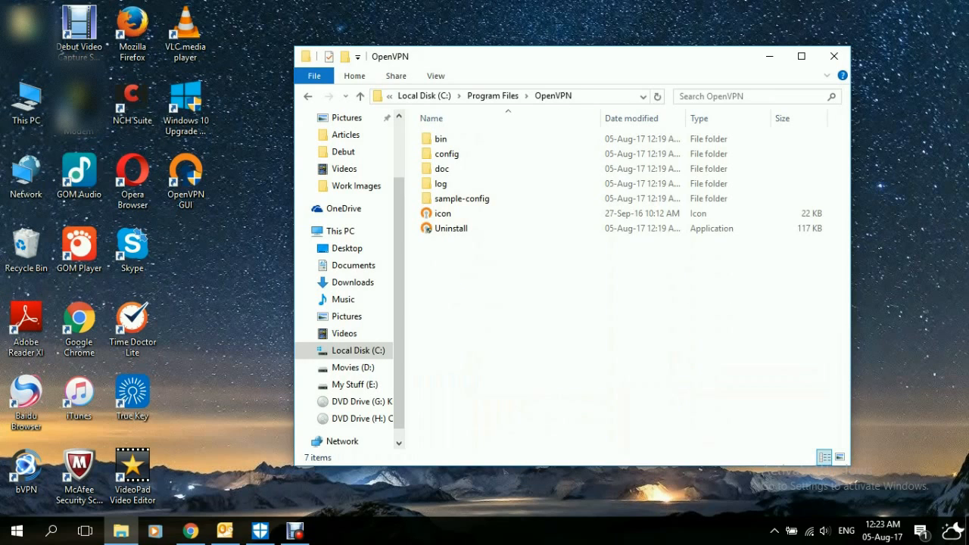
pyautogui.doubleClick(449, 153)
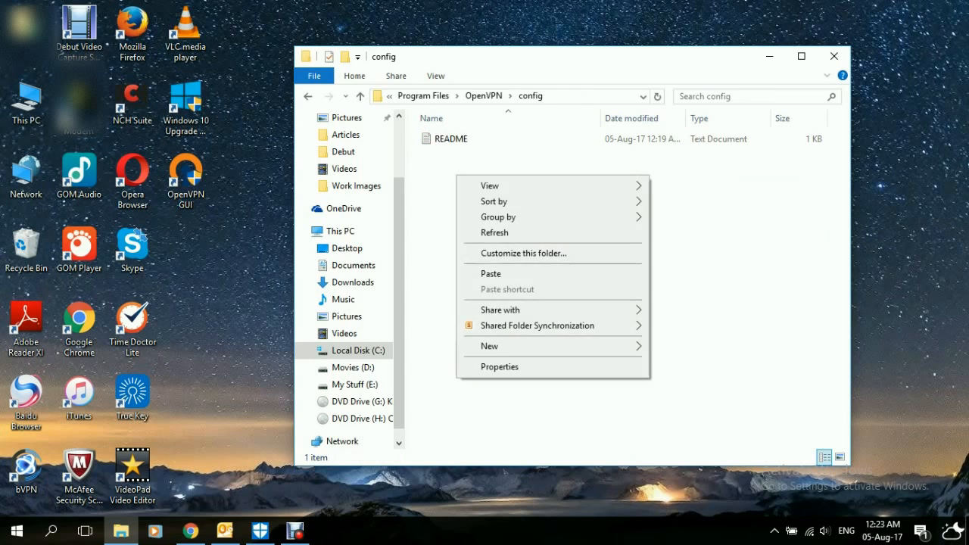
pyautogui.click(491, 273)
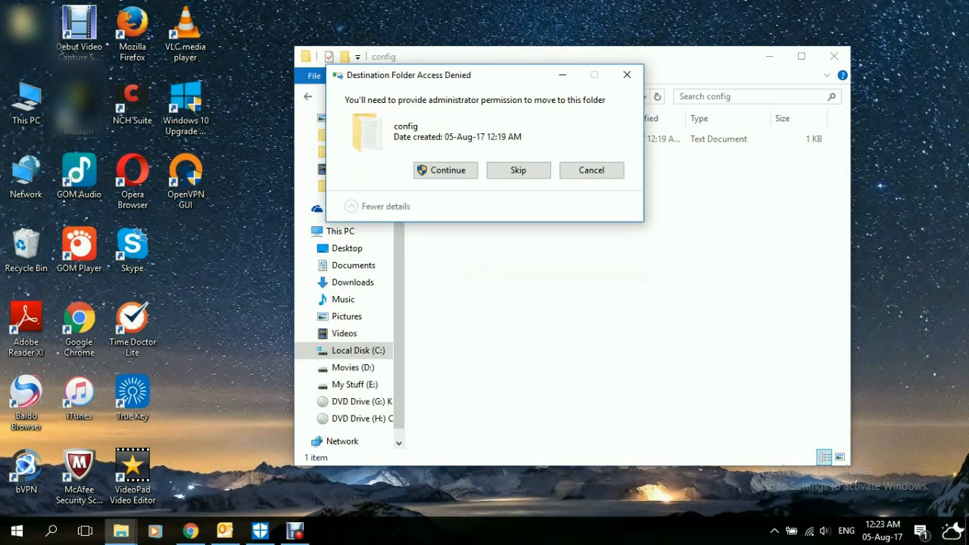
pyautogui.click(445, 170)
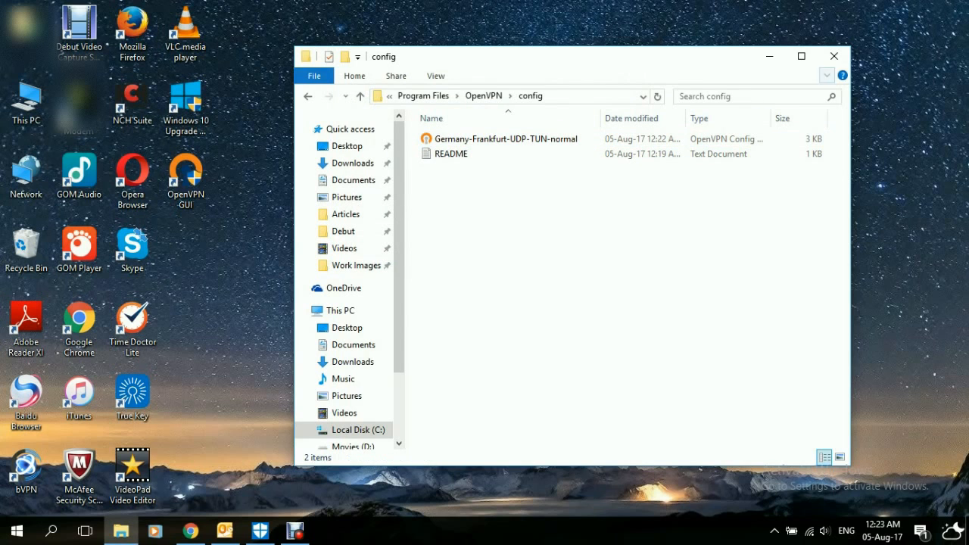
pyautogui.click(829, 58)
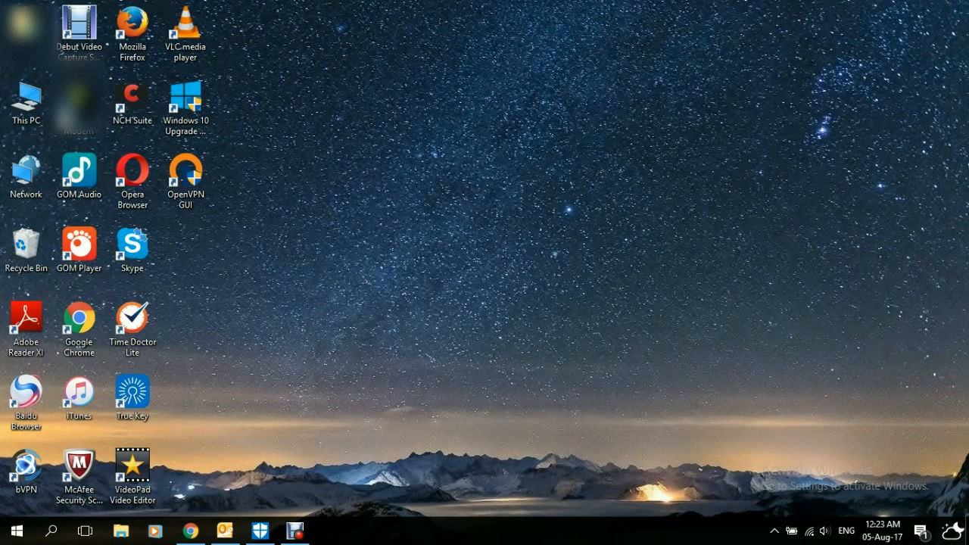
pyautogui.moveTo(772, 530)
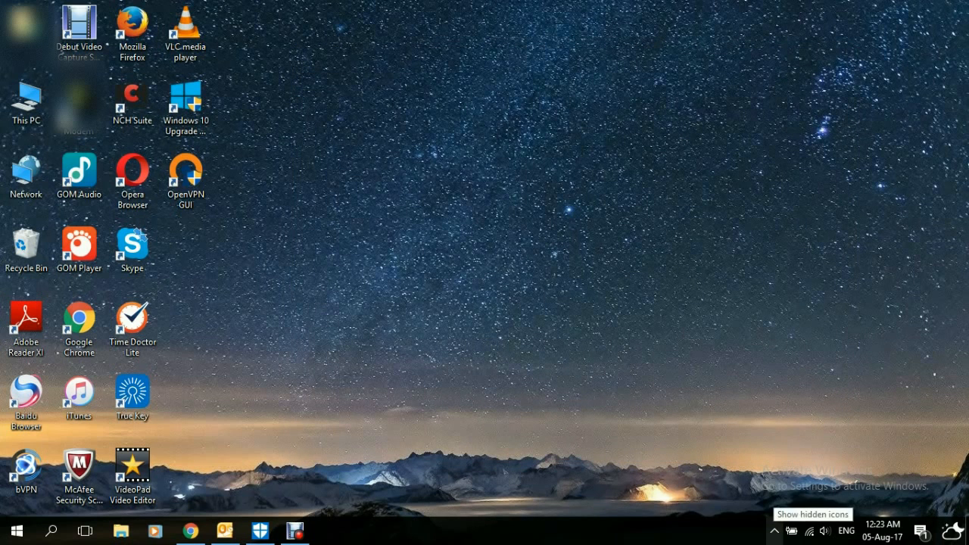
# Step: Connect OpenVPN GUI to Germany-Frankfurt from the tray icon and submit the account credentials
pyautogui.click(776, 530)
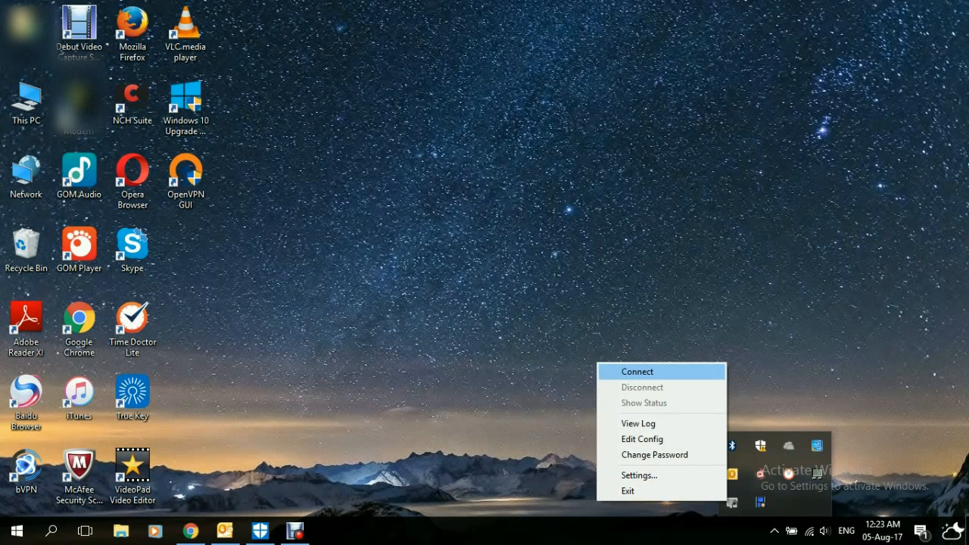
pyautogui.click(637, 371)
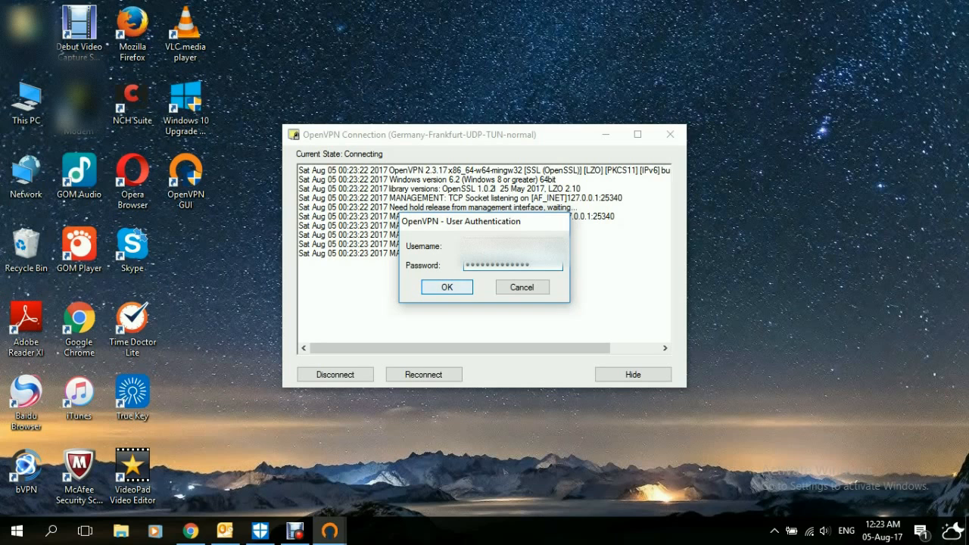
pyautogui.click(447, 288)
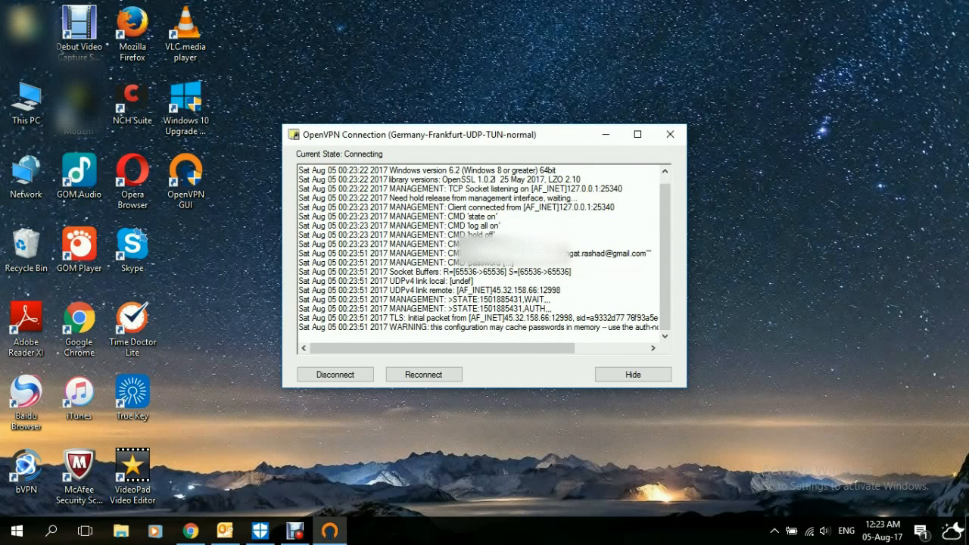